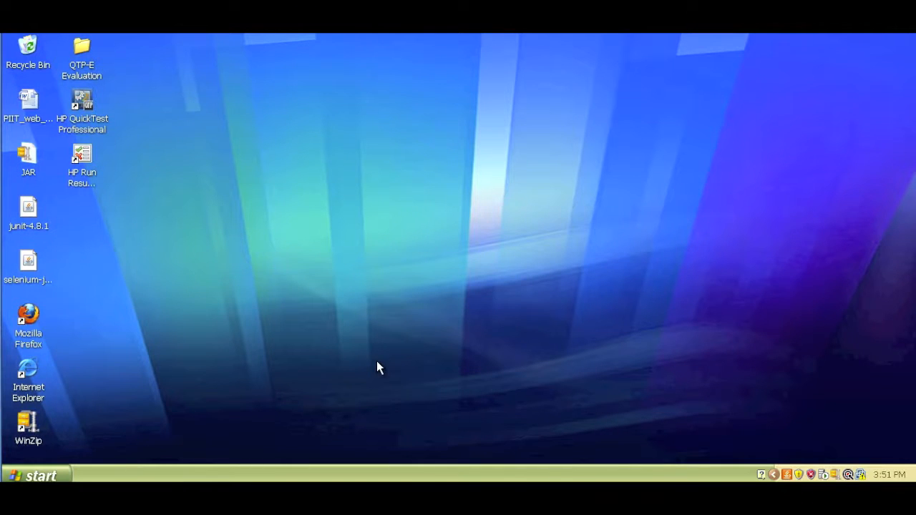
mouse_move(63, 449)
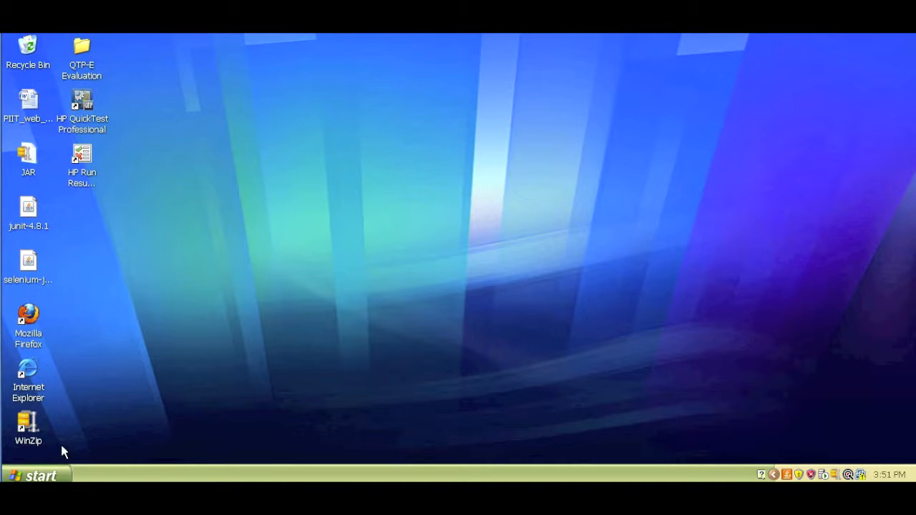
mouse_move(50, 475)
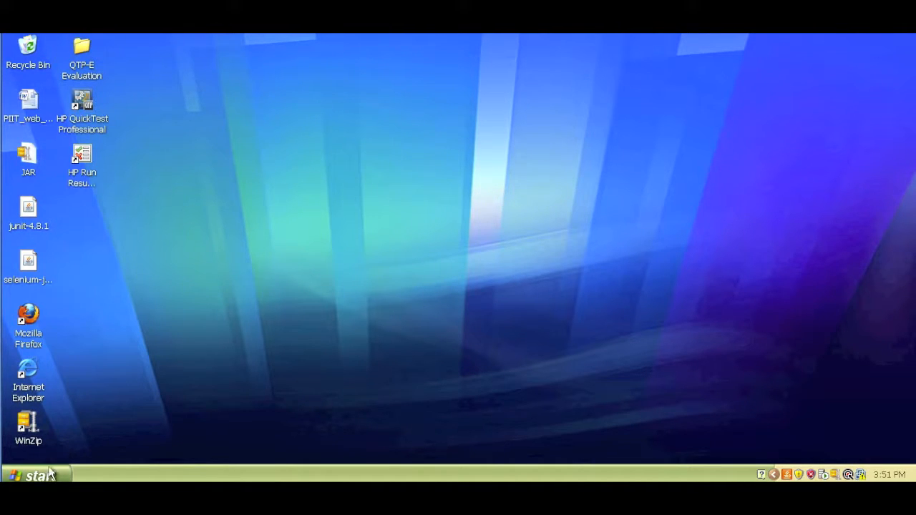
mouse_move(40, 475)
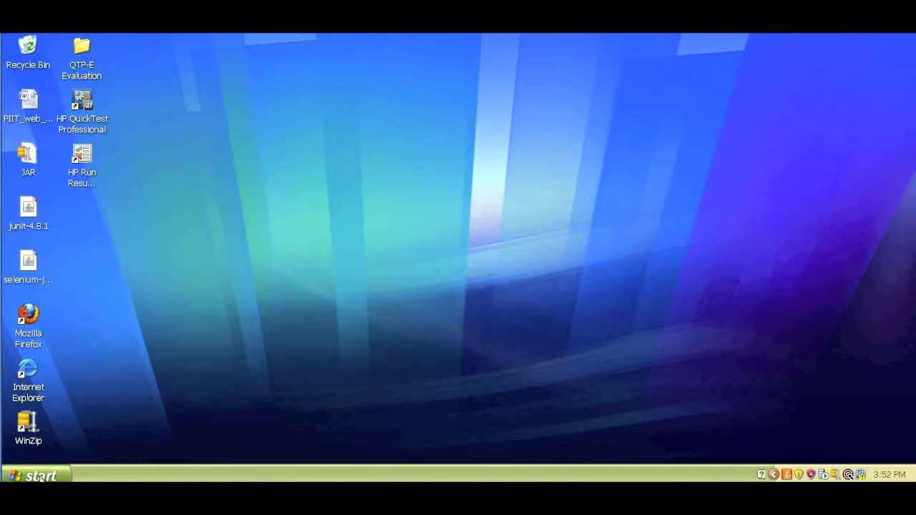
Step: Launch Internet Explorer from the Start menu and navigate to facebook.com via 'face' in the address bar
left_click(36, 475)
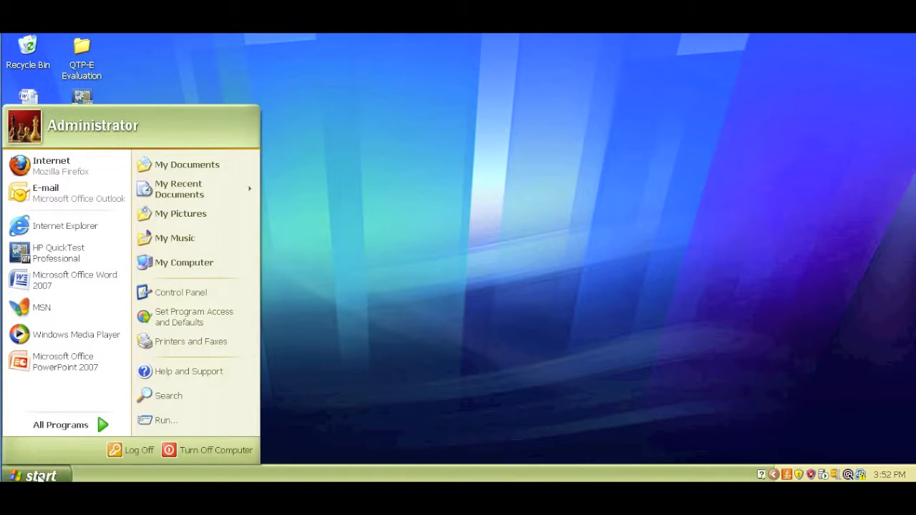
mouse_move(66, 226)
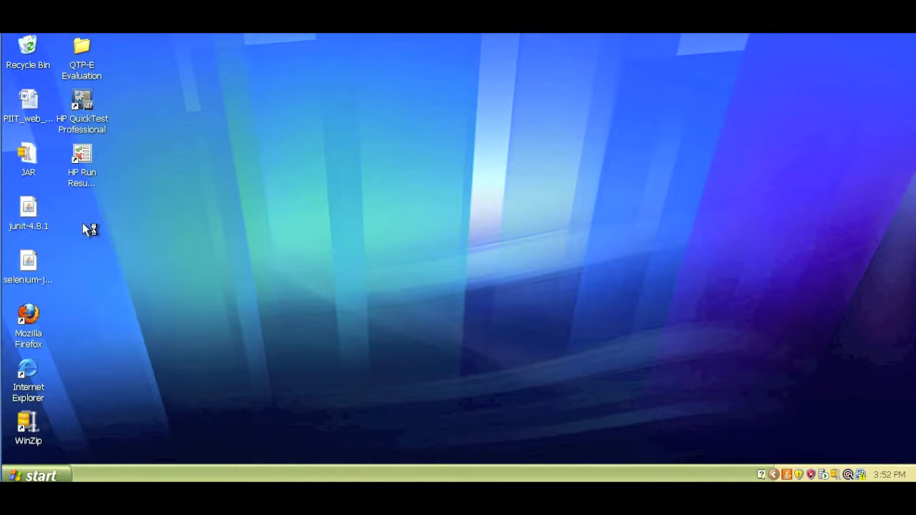
mouse_move(598, 121)
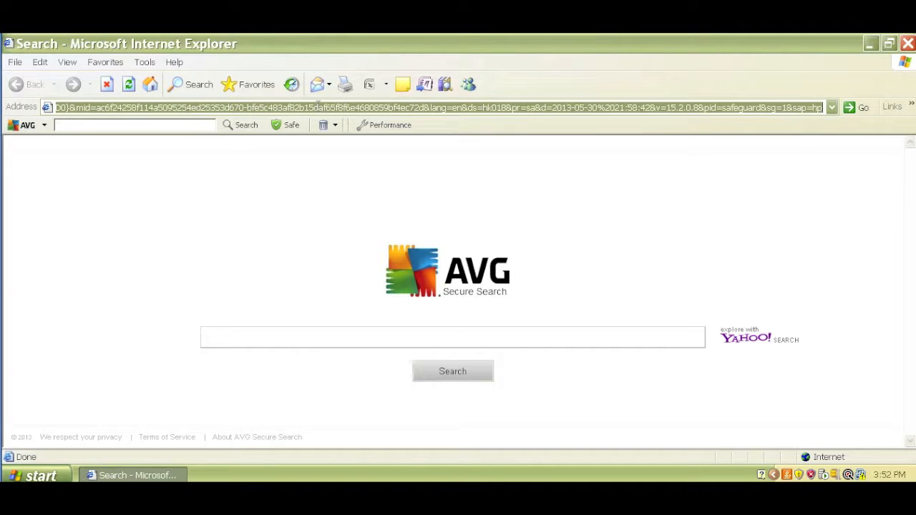
type("facebook.com/")
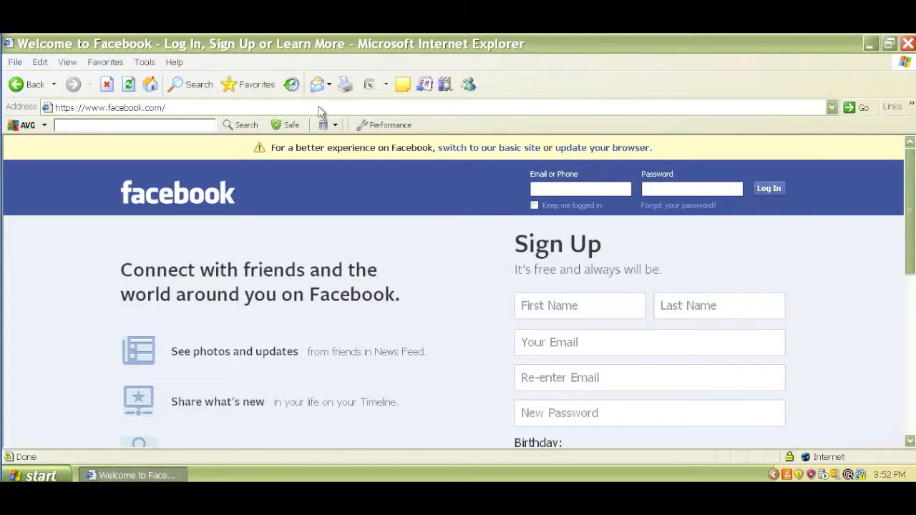
left_click(580, 189)
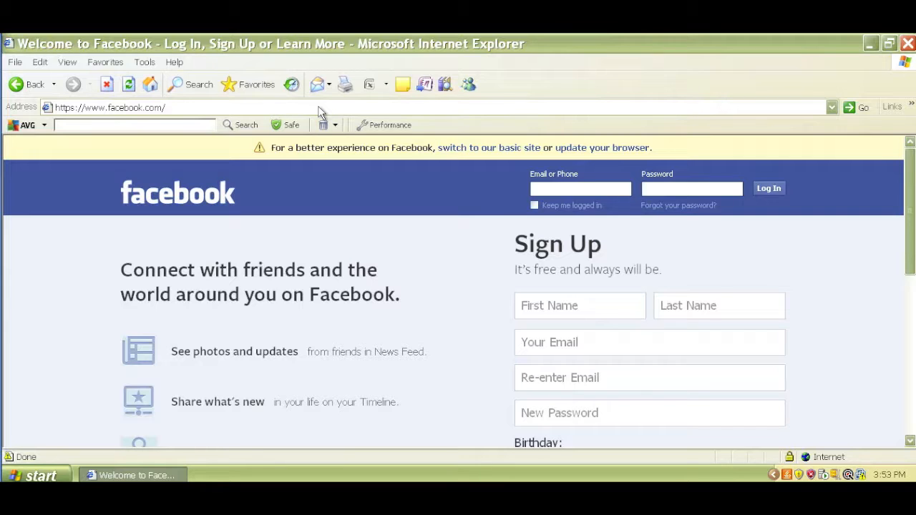
left_click(580, 189)
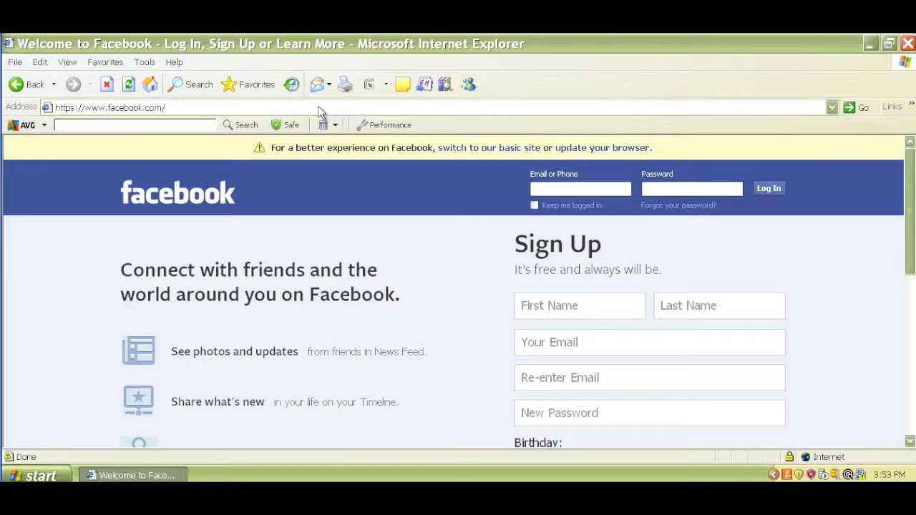
left_click(579, 189)
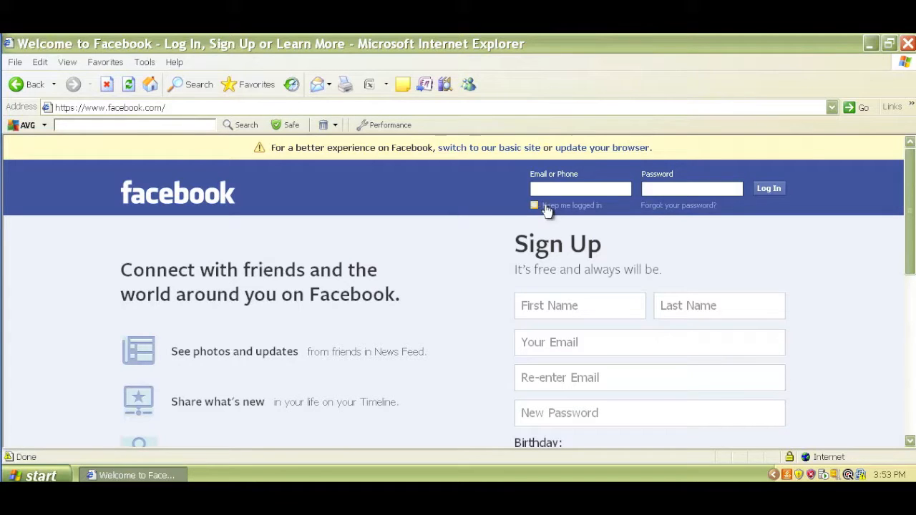
Step: Edit the login email field, removing a character from the entered address
left_click(579, 189)
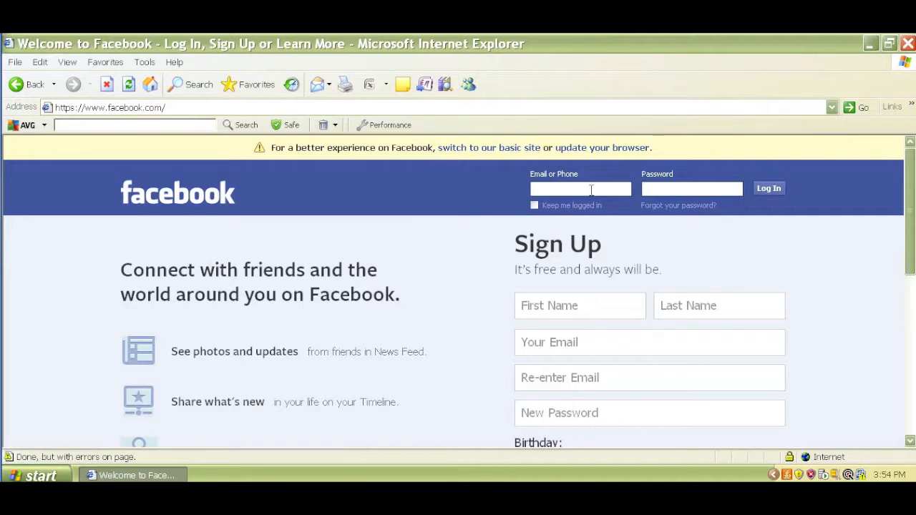
left_click(580, 189)
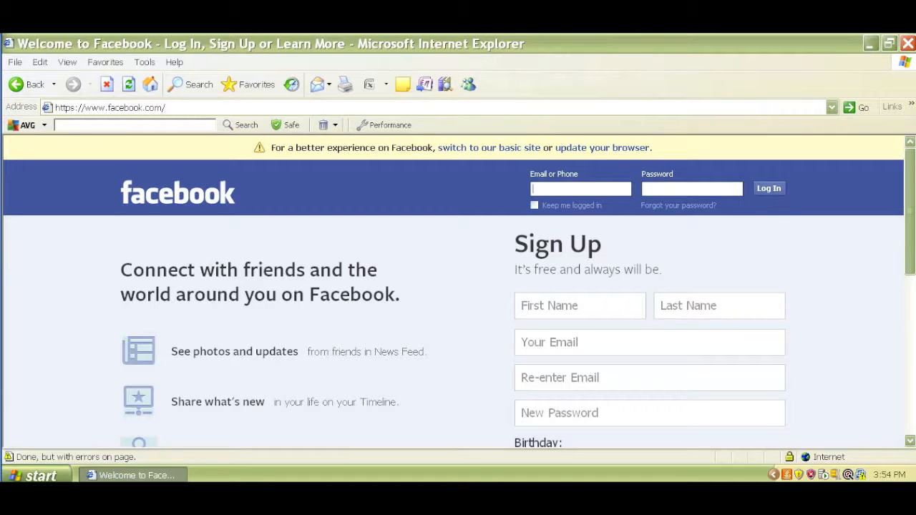
left_click(579, 189)
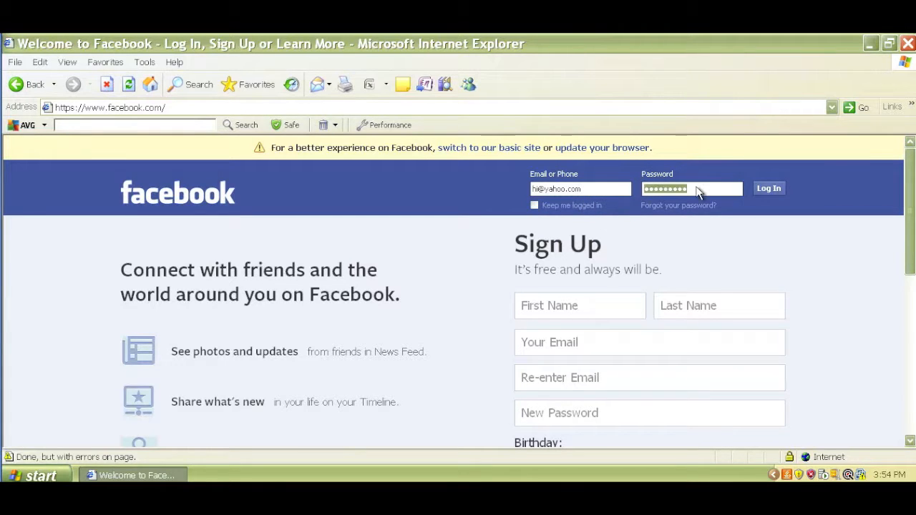
key("Backspace")
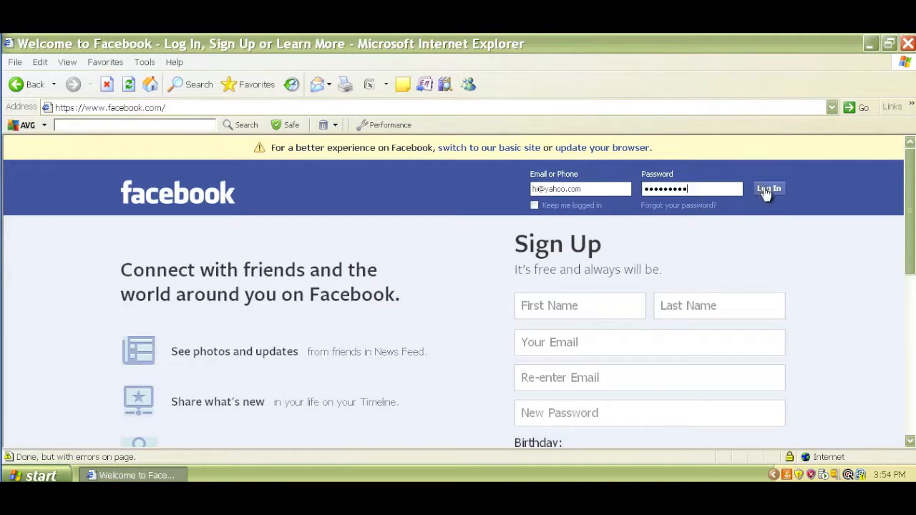
Step: Submit the email and password to log in, reaching the 'Account Not Confirmed' error page
left_click(768, 188)
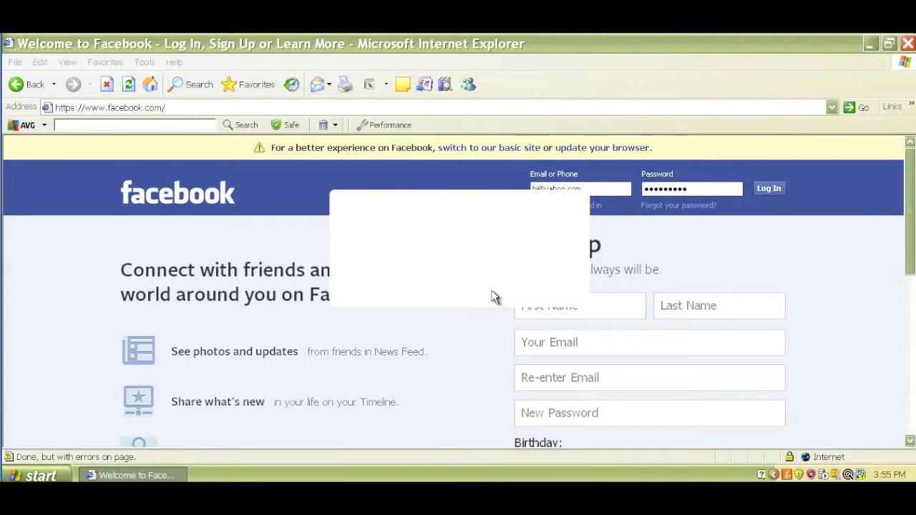
left_click(767, 189)
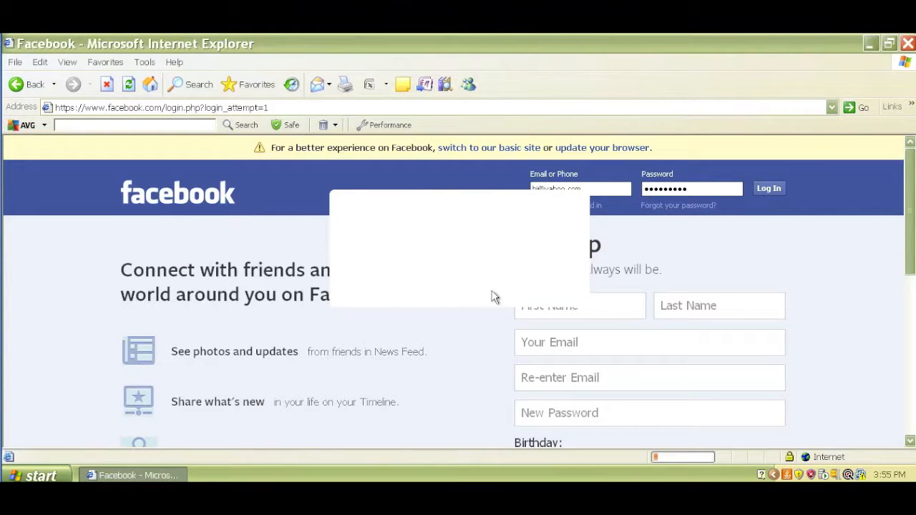
left_click(767, 188)
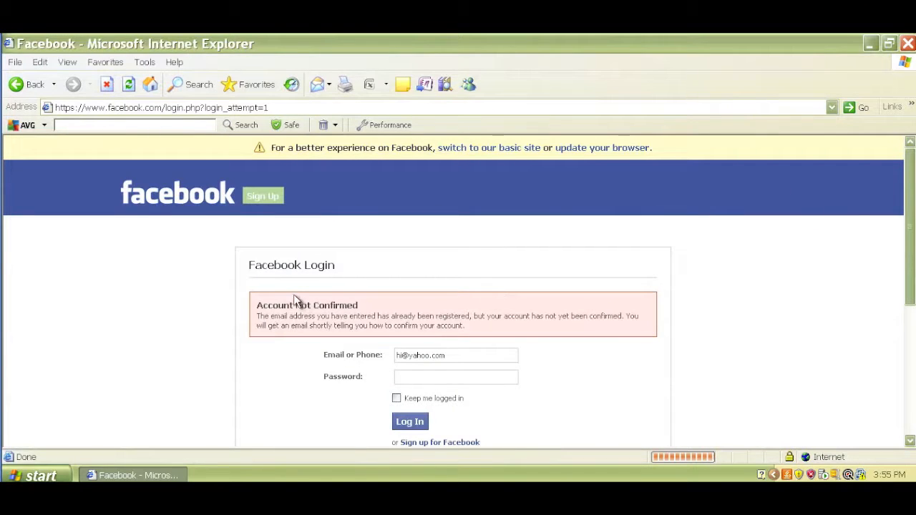
mouse_move(301, 320)
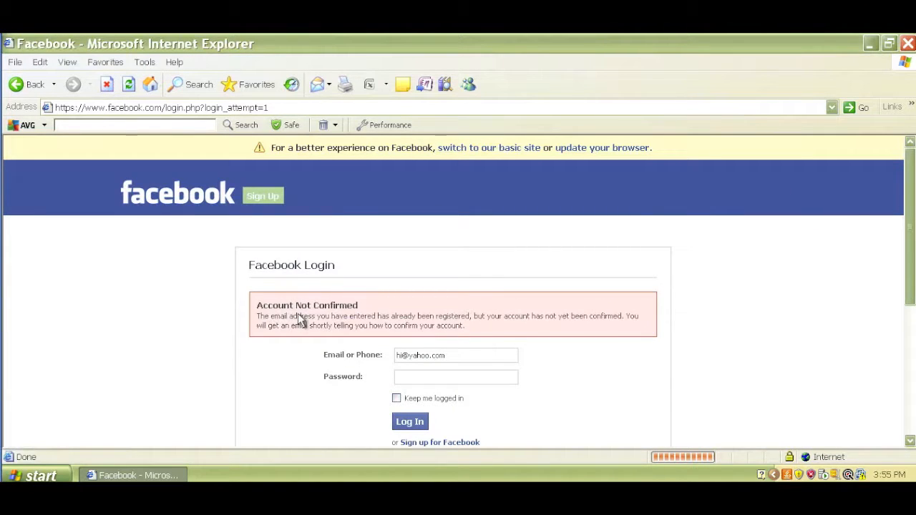
mouse_move(342, 321)
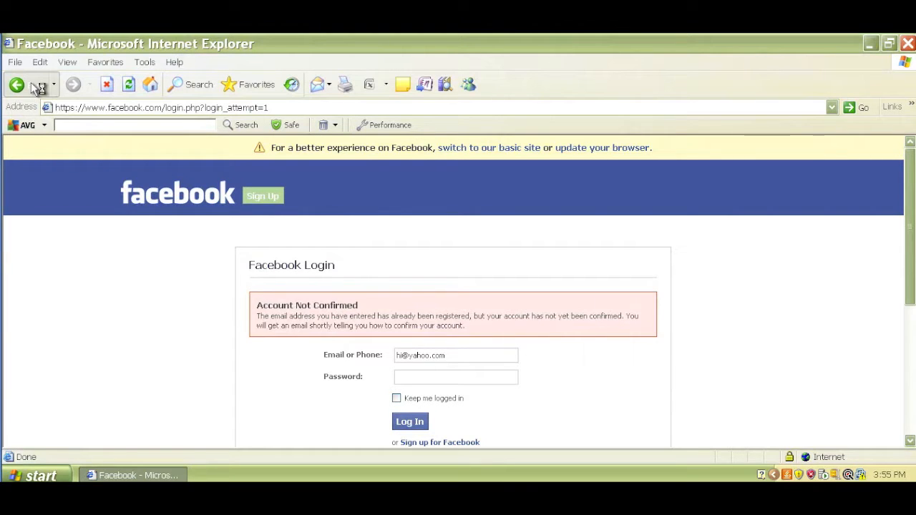
Step: Go back in the browser to the Facebook welcome page with login and sign-up forms
left_click(16, 84)
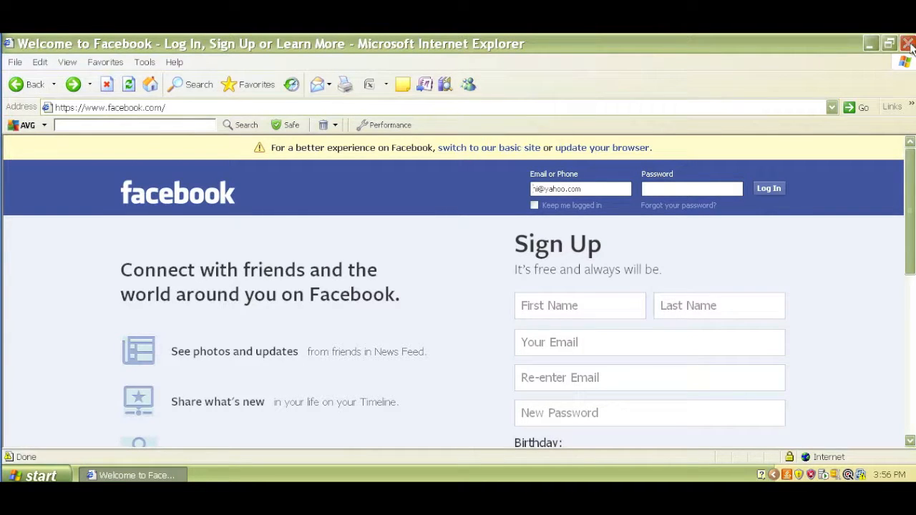
Step: Close Internet Explorer and launch HP QuickTest Professional, continuing past the License Warning to the Add-in Manager
left_click(907, 43)
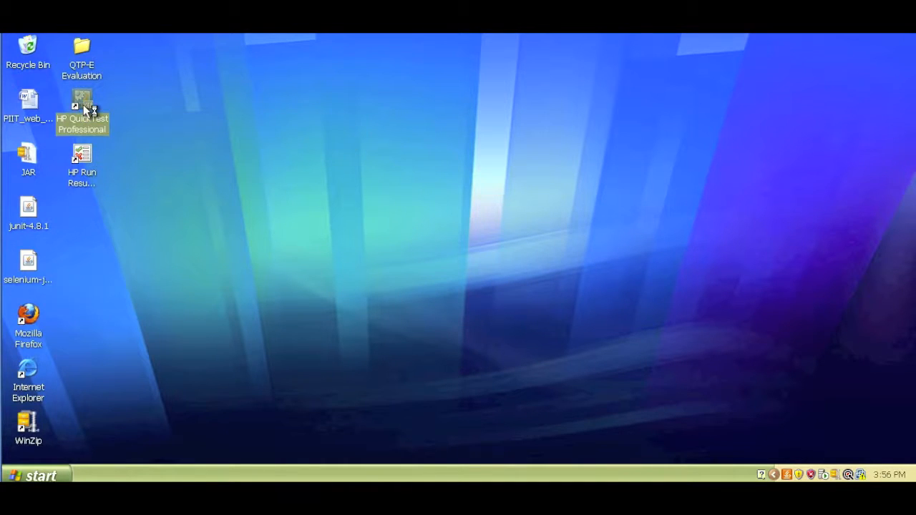
mouse_move(352, 191)
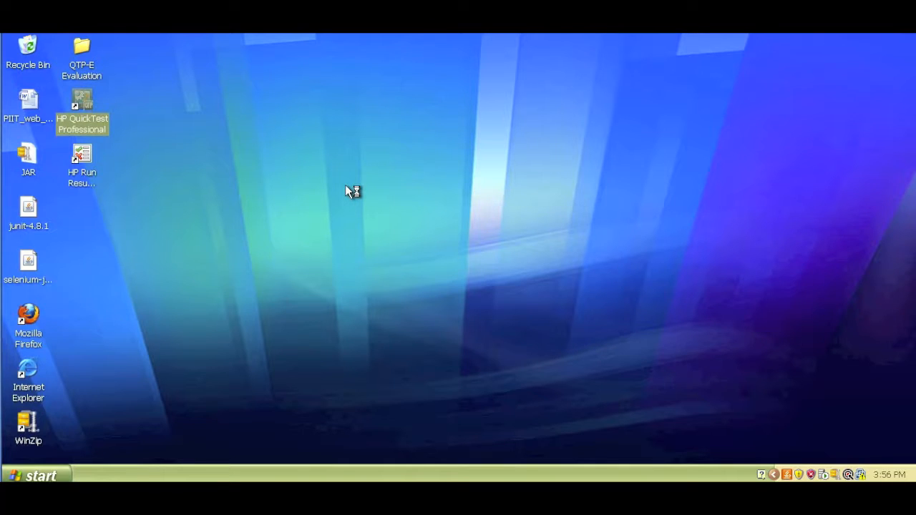
double_click(81, 103)
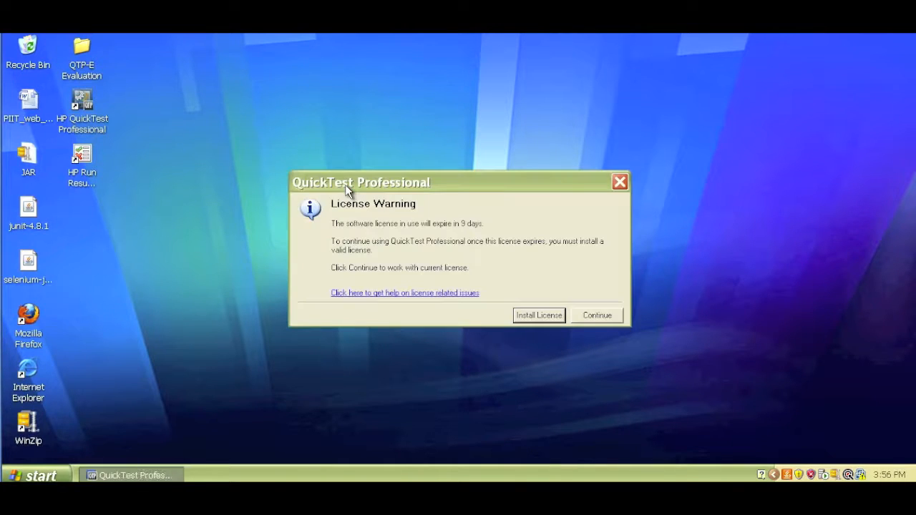
left_click(597, 315)
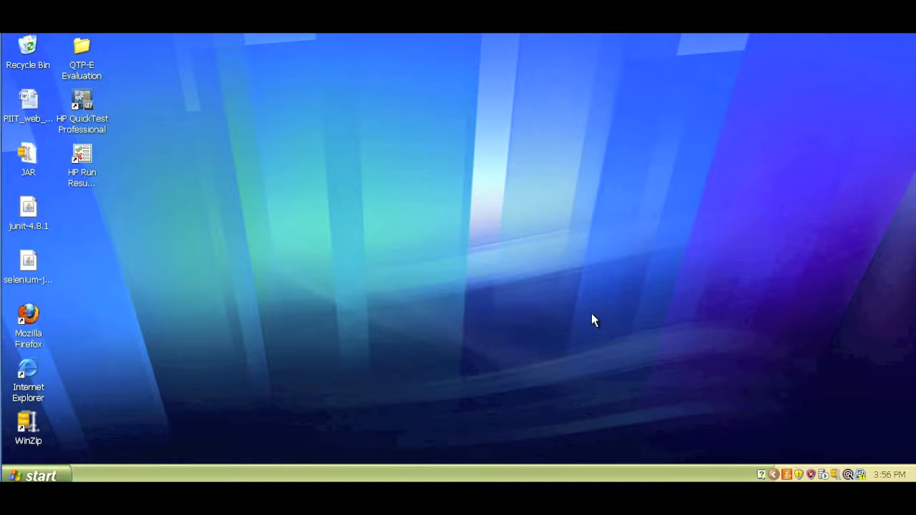
double_click(82, 100)
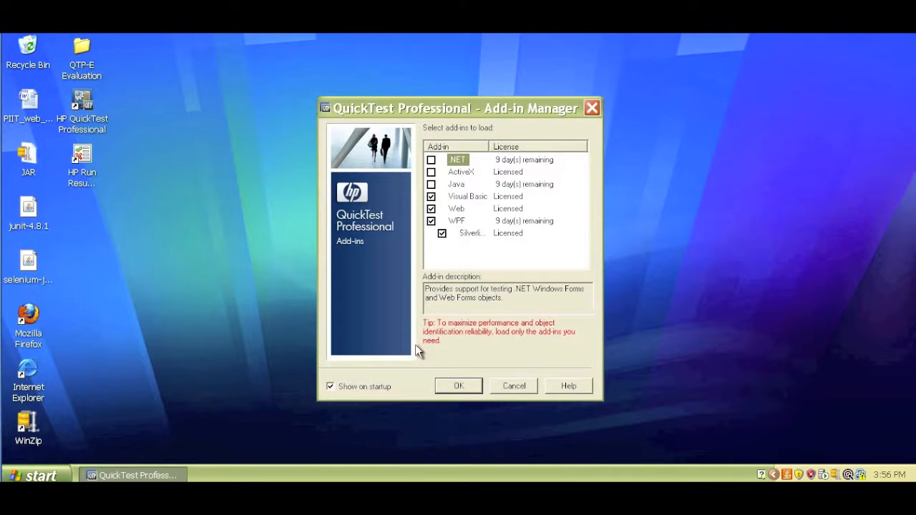
Step: Confirm the Add-in Manager selection with OK so QuickTest loads its Start Page
left_click(458, 386)
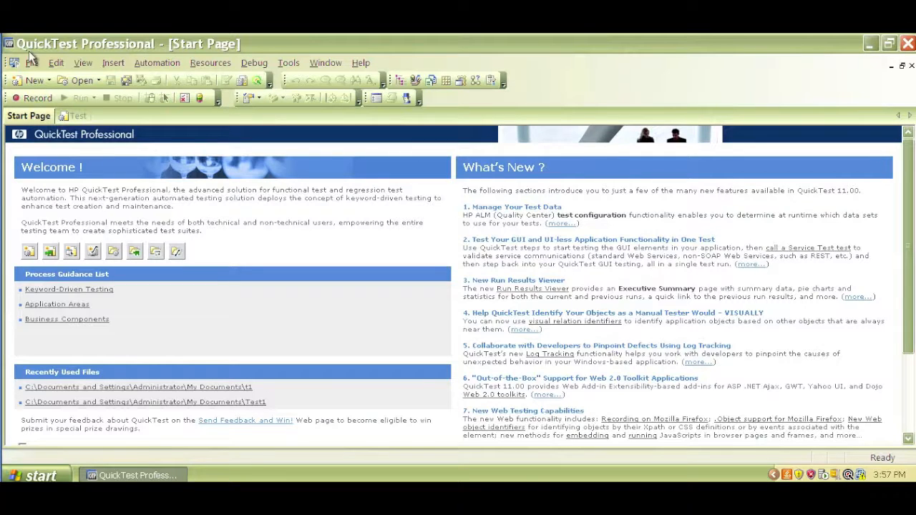
left_click(31, 63)
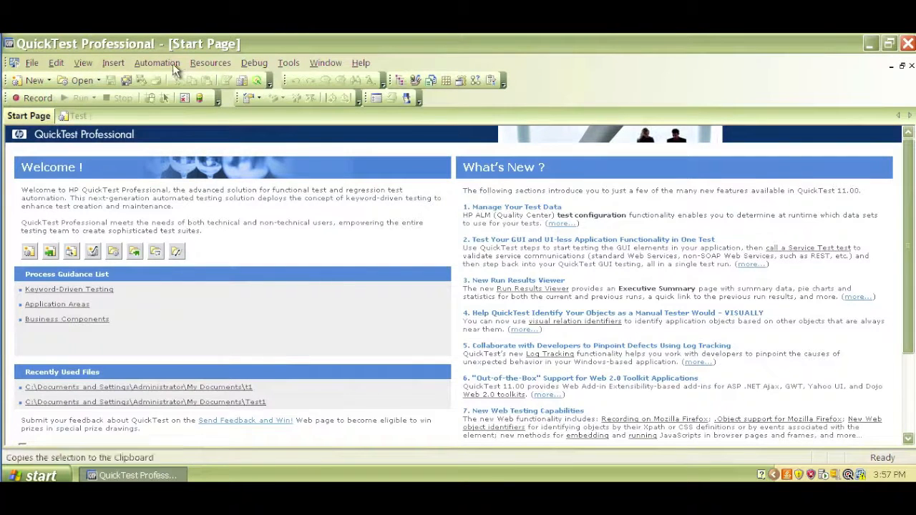
mouse_move(283, 177)
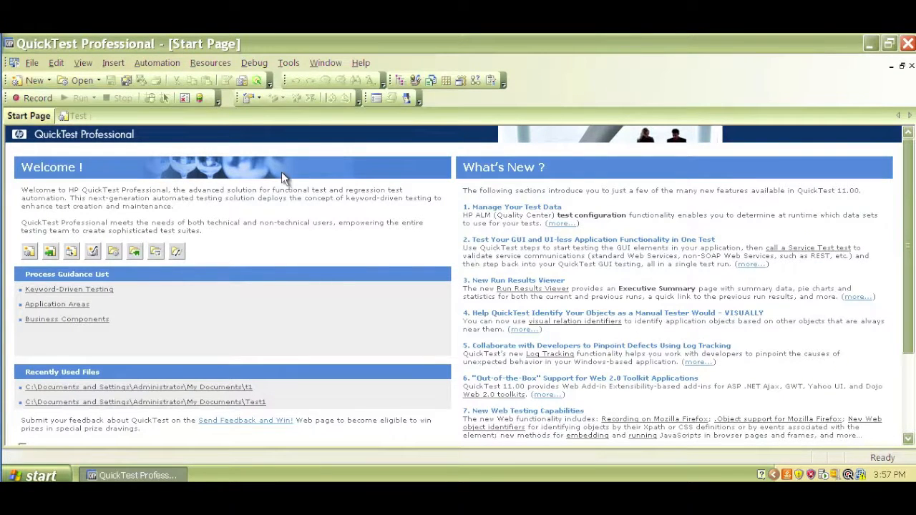